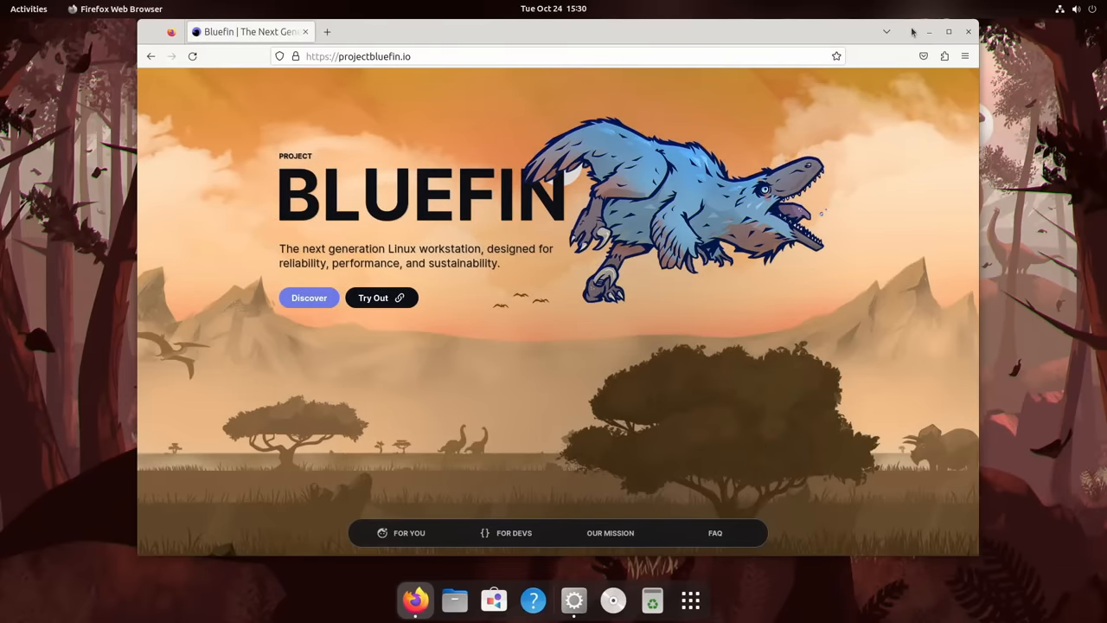
- Read the For You section of projectbluefin.io, then bring up the Welcome to Bluefin window
left_click(408, 533)
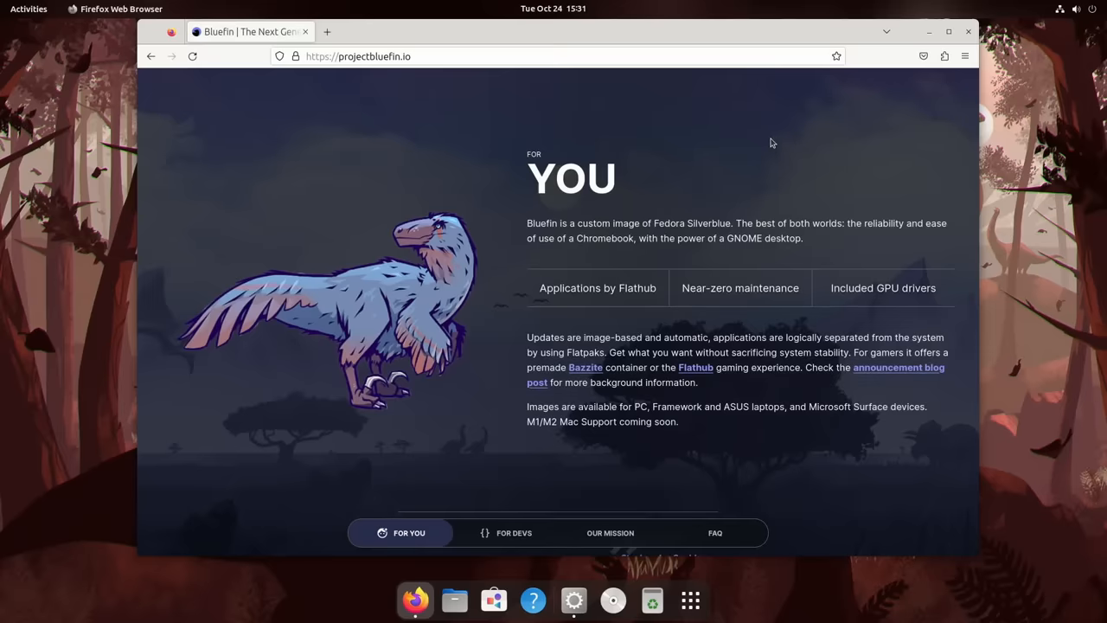
left_click(514, 533)
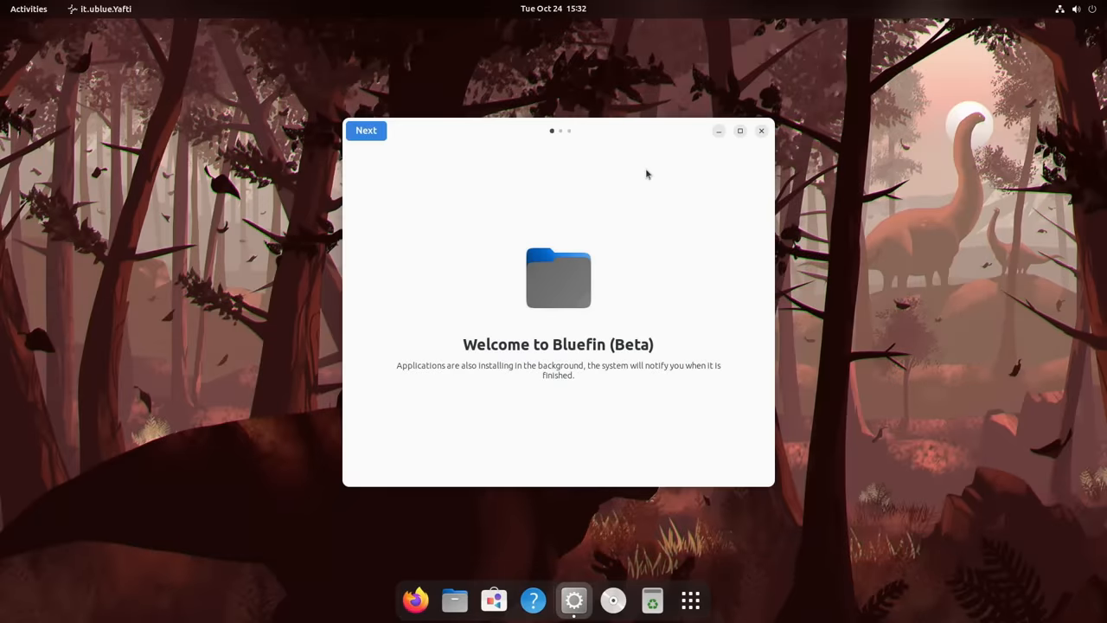
- Advance to Application Installation, expand the gaming category and mark Bottles for install
left_click(367, 130)
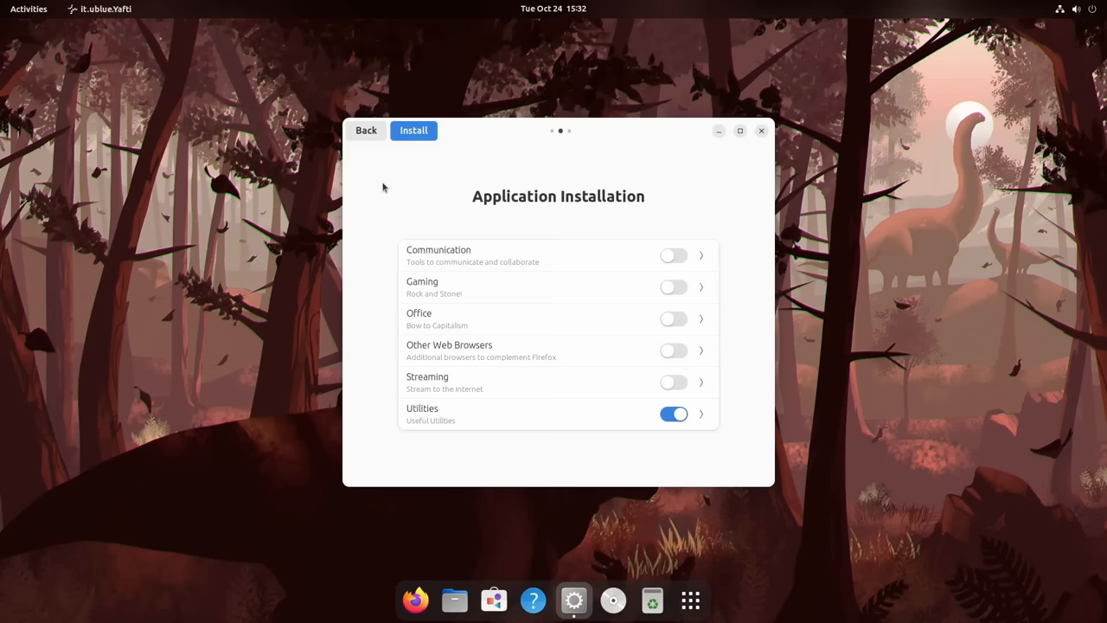
mouse_move(702, 249)
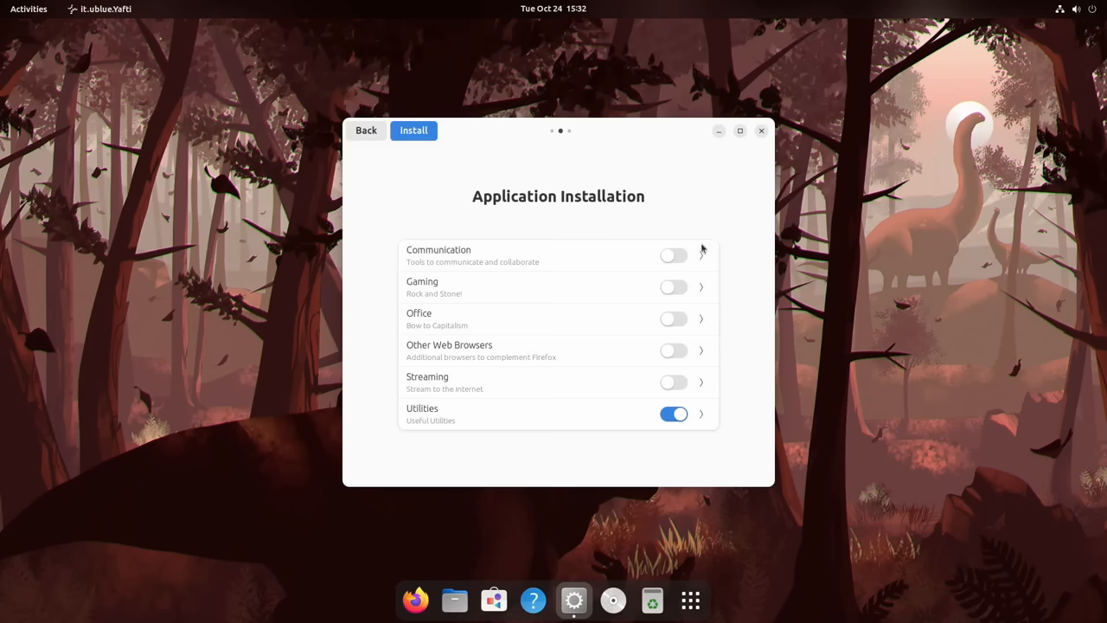
left_click(702, 256)
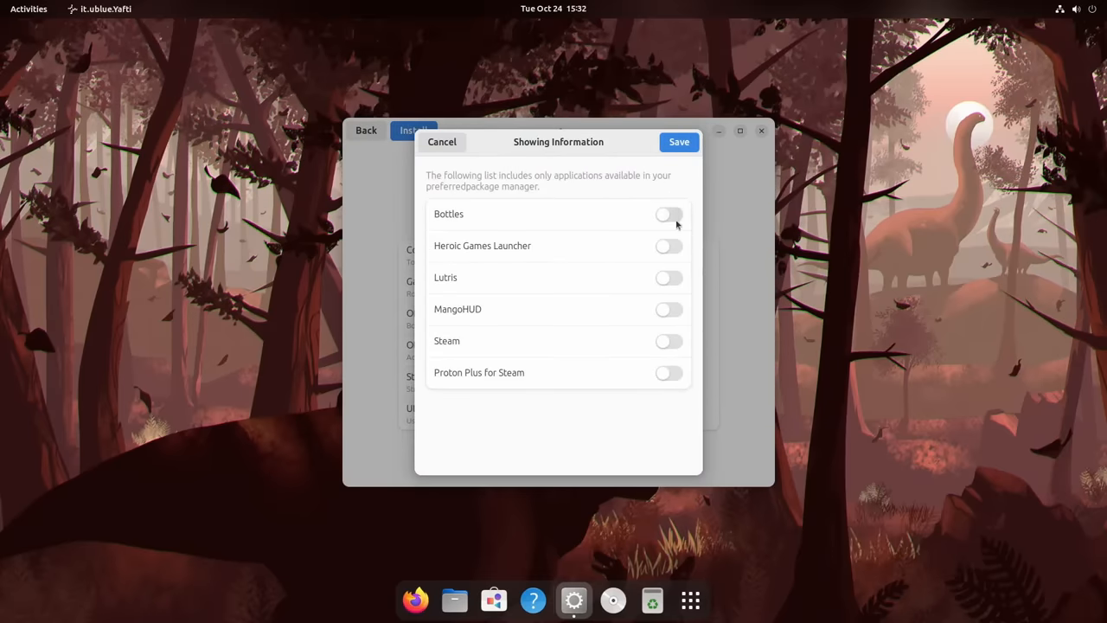
left_click(669, 340)
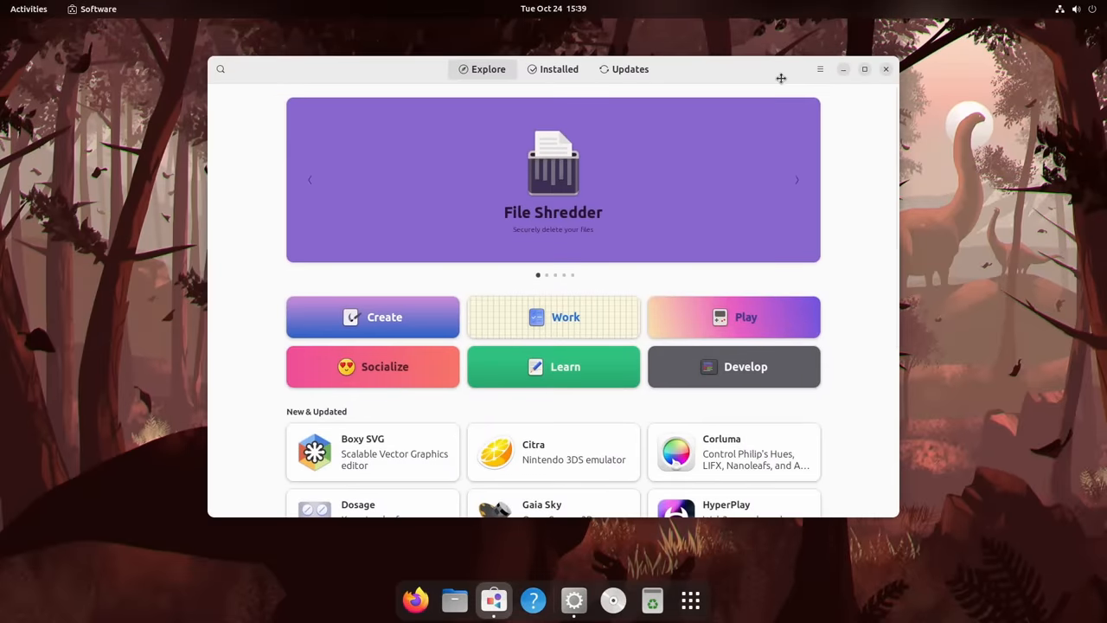
mouse_move(830, 197)
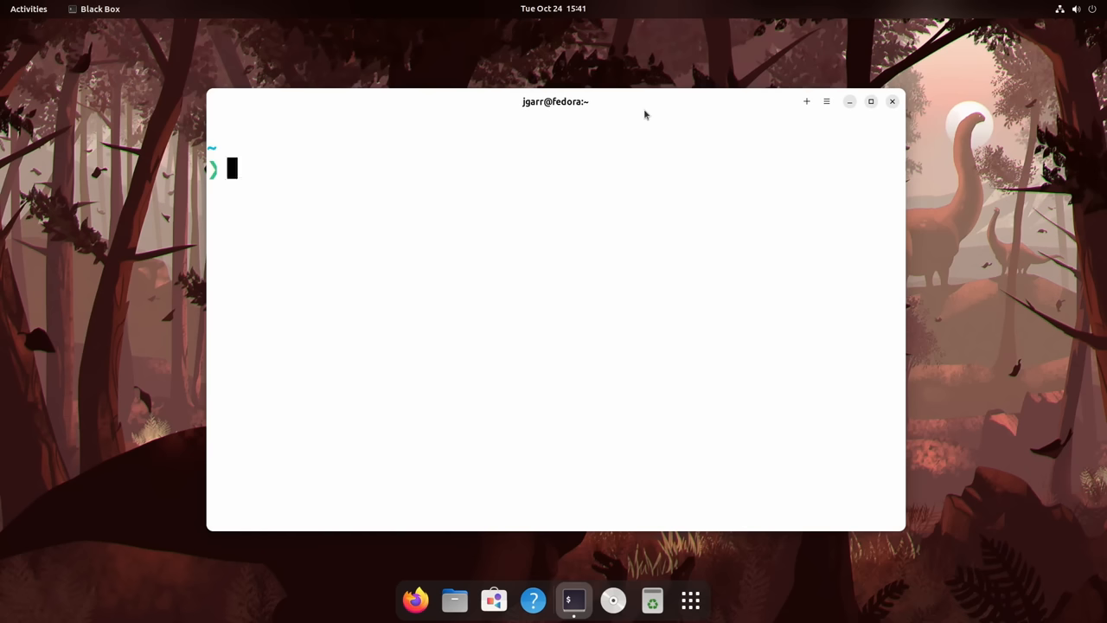
- Run just to list recipes, start just brew past its prompt, then run just again
type("just")
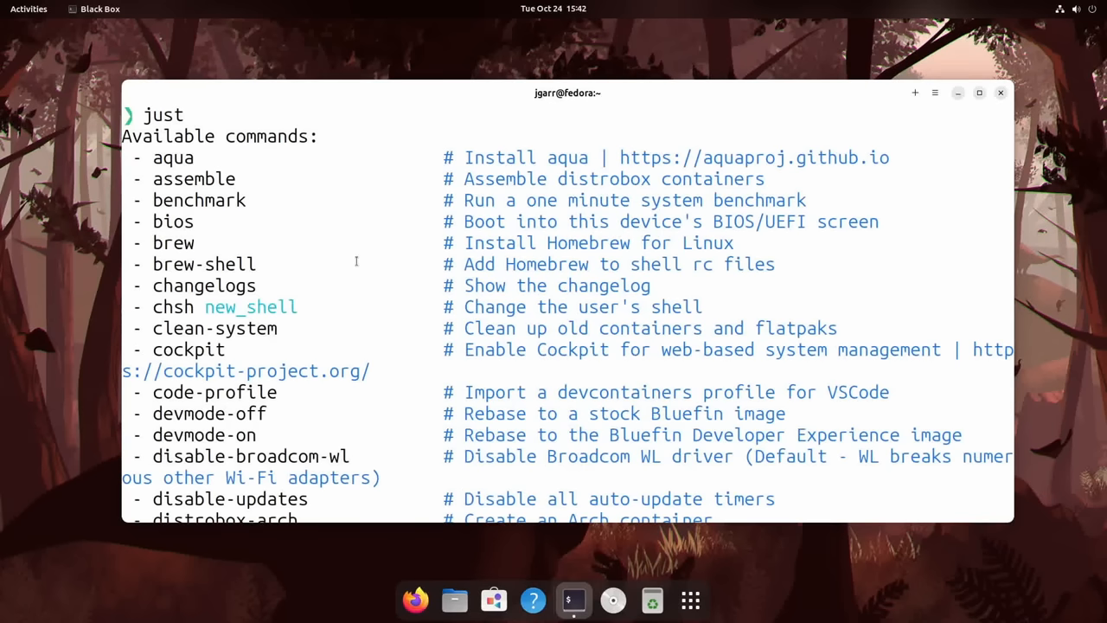
type("just b")
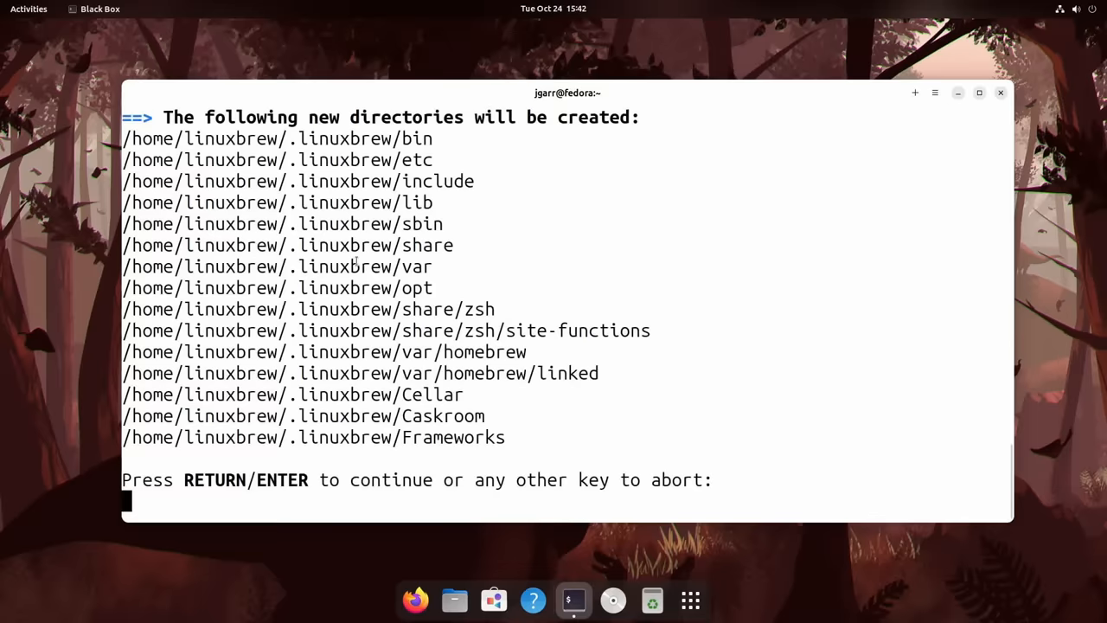
key("Return")
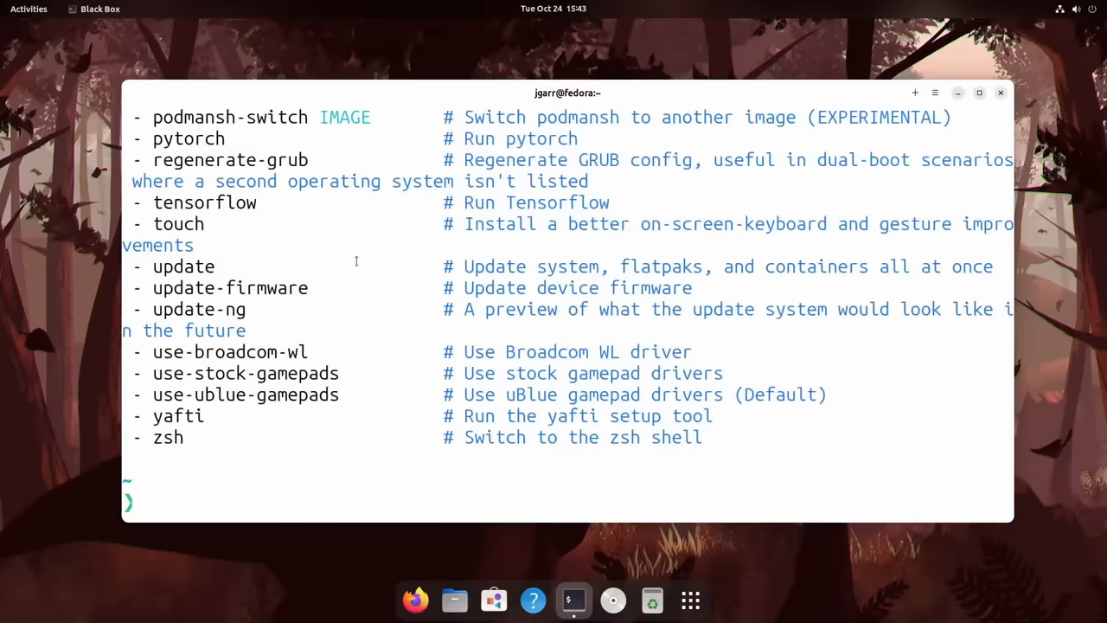
type("ju")
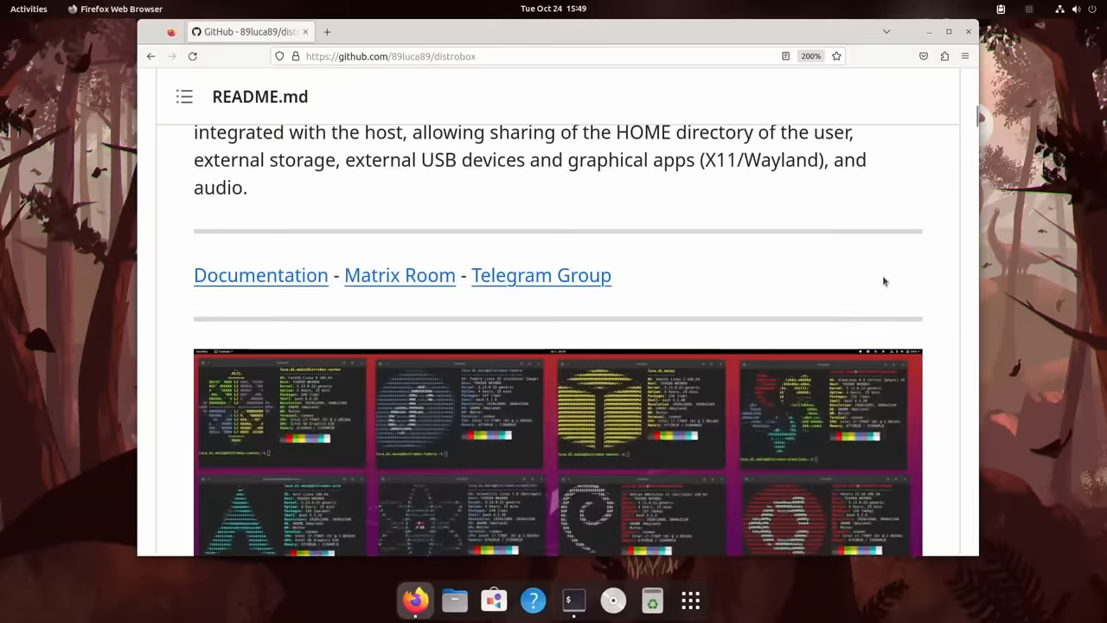
- Finish the distrobox README, close Firefox and switch the desktop to Dark Style from quick settings
scroll("down", 3)
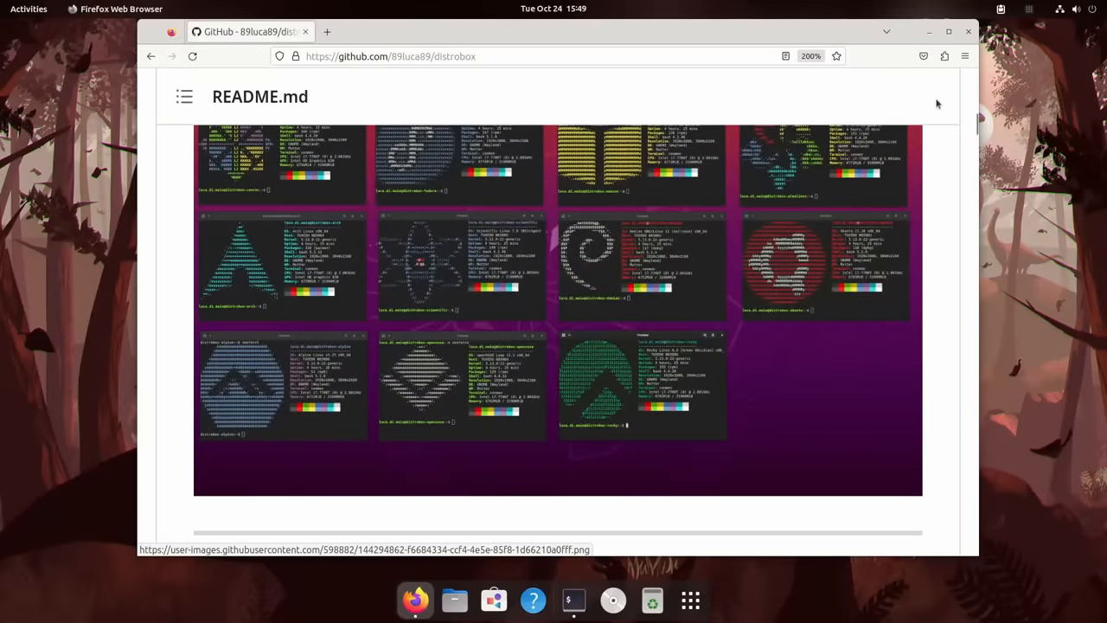
mouse_move(969, 32)
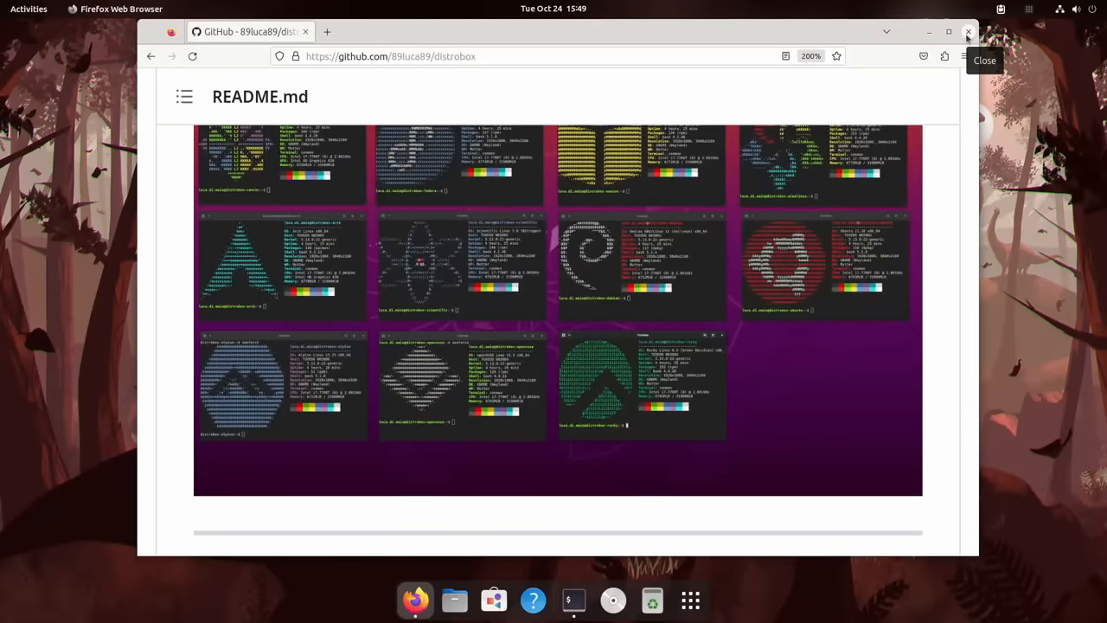
left_click(572, 599)
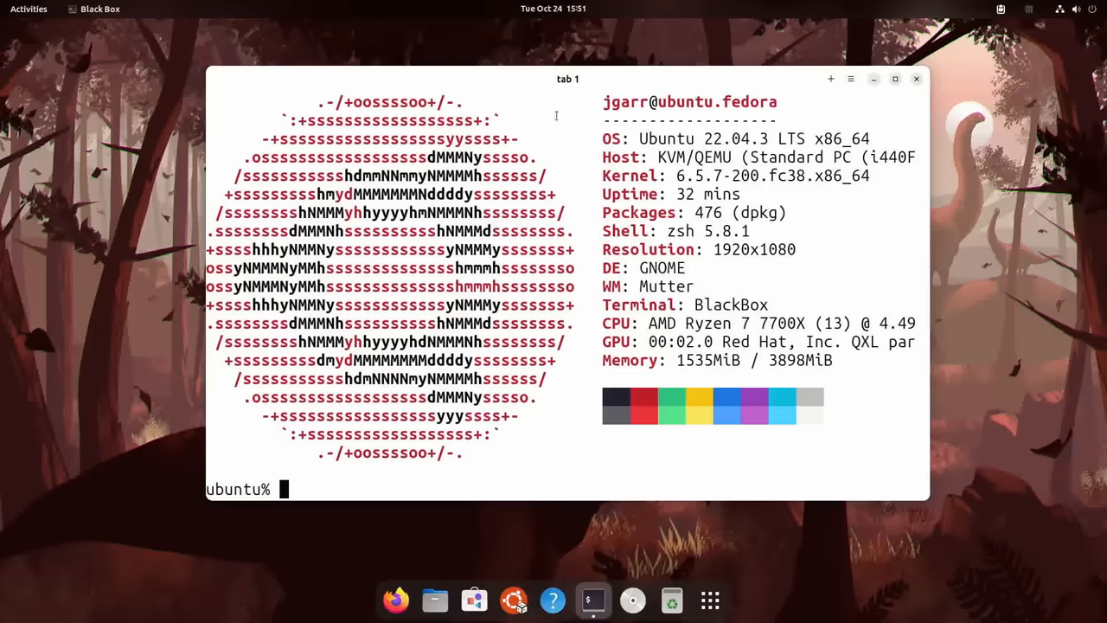
left_click(1064, 9)
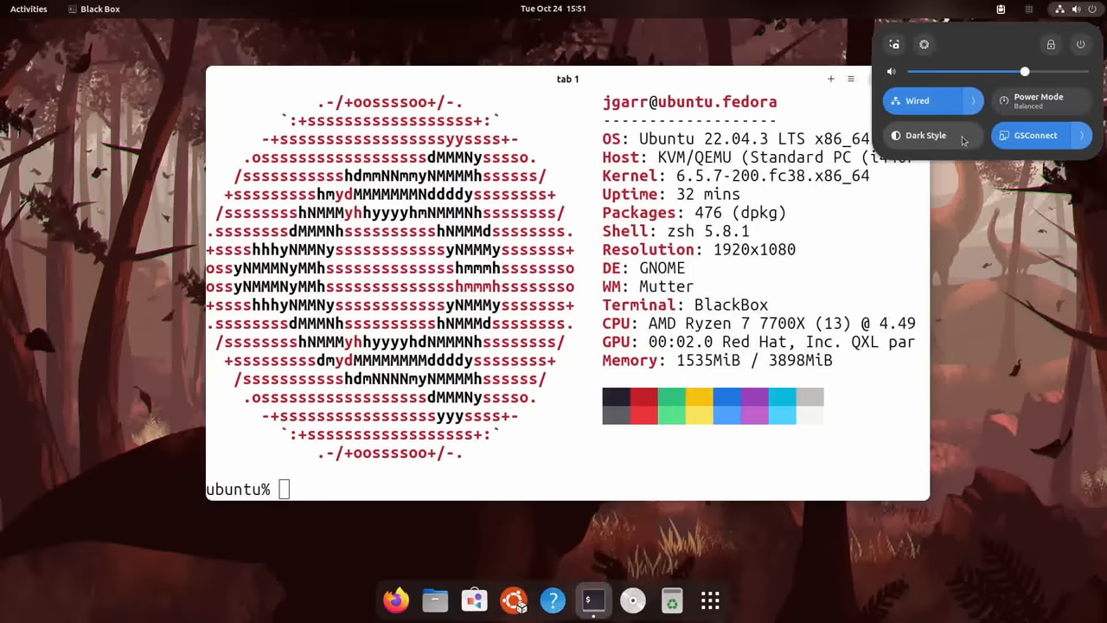
left_click(925, 135)
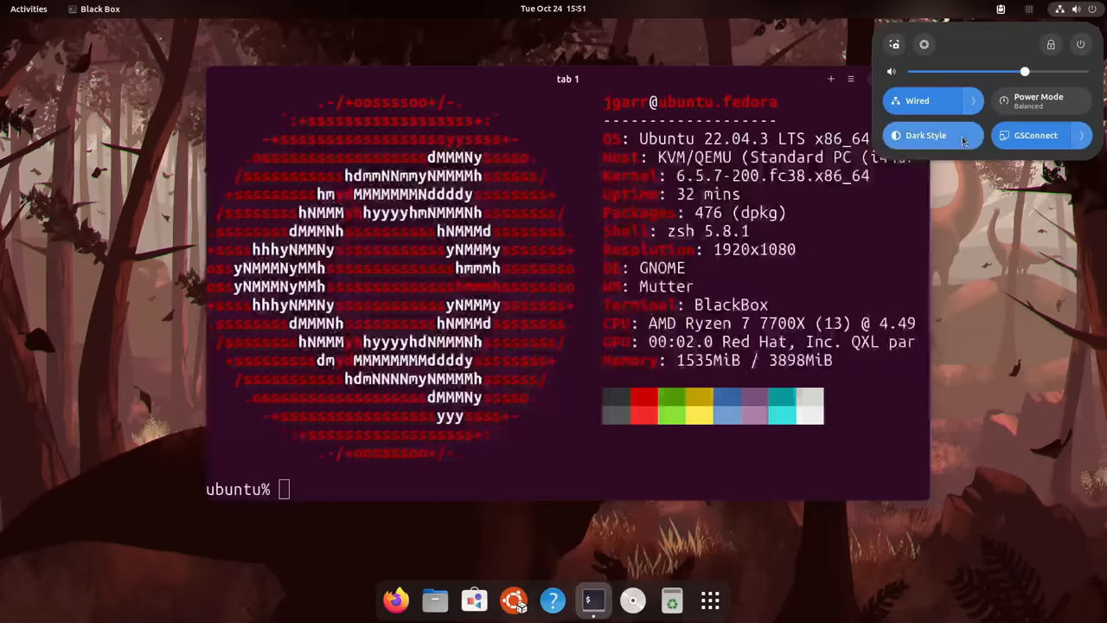